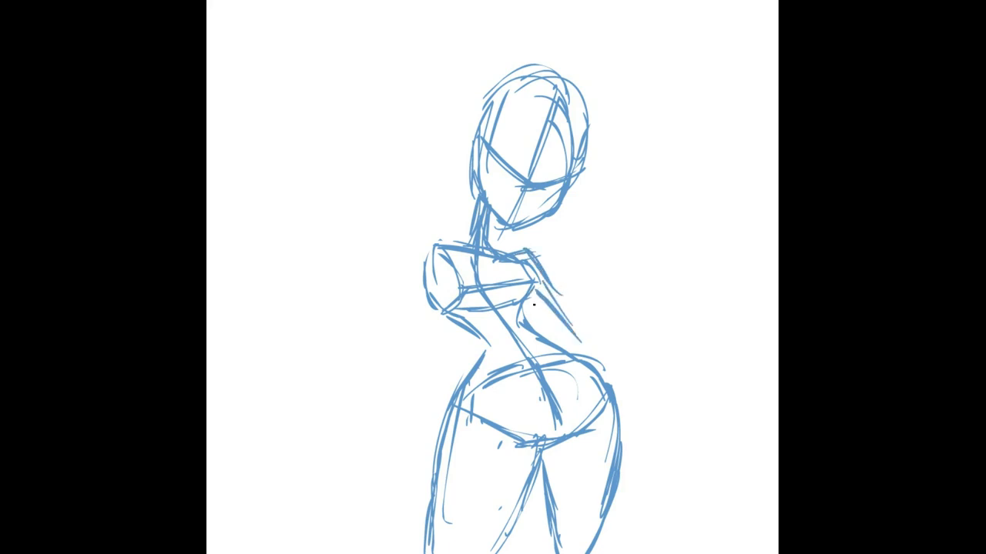
# Sketch the upper and lower arm strokes reaching outward from the figure's shoulders
pyautogui.moveTo(532, 300); pyautogui.dragTo(574, 335)
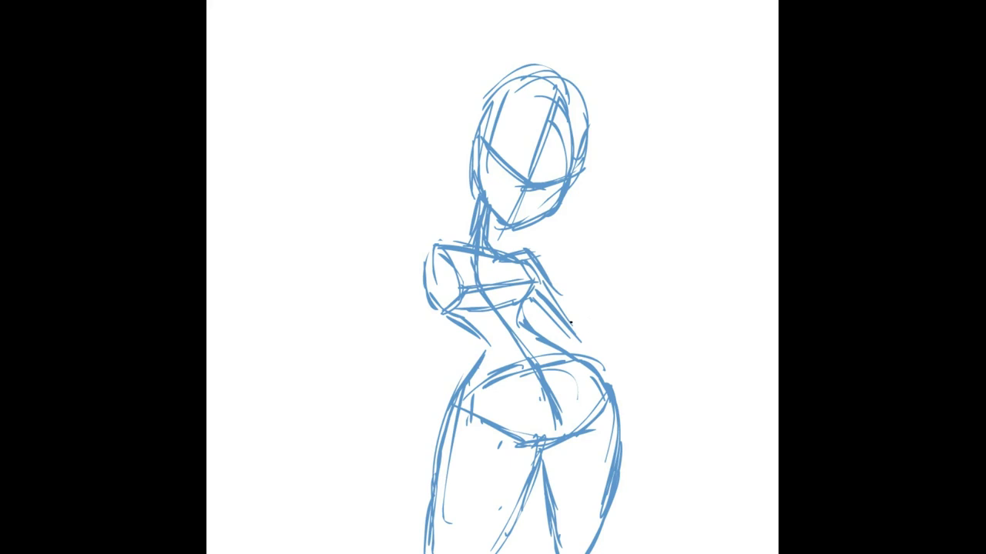
pyautogui.moveTo(576, 331); pyautogui.dragTo(636, 312)
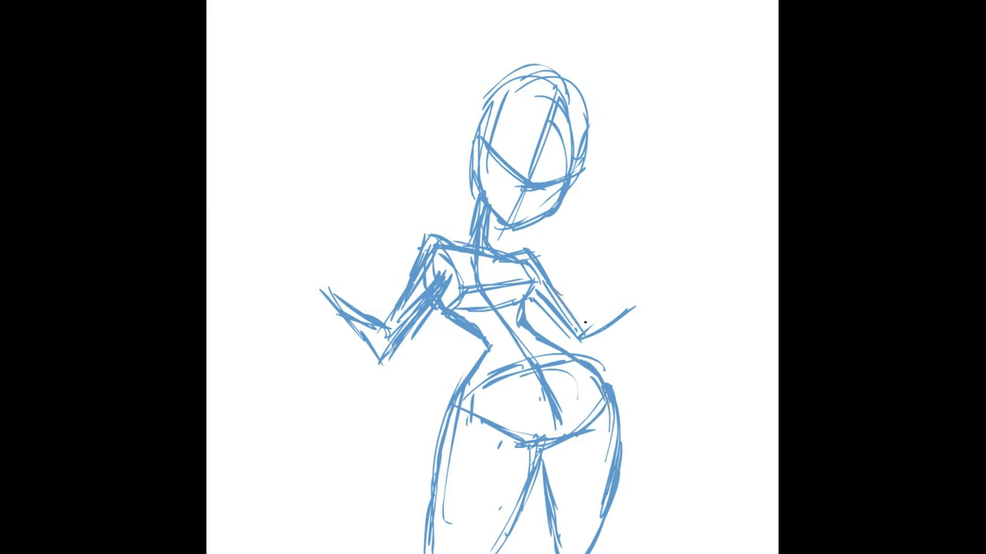
# Extend the right forearm outward and rough in oval hand shapes at the arm ends
pyautogui.moveTo(586, 324); pyautogui.dragTo(658, 293)
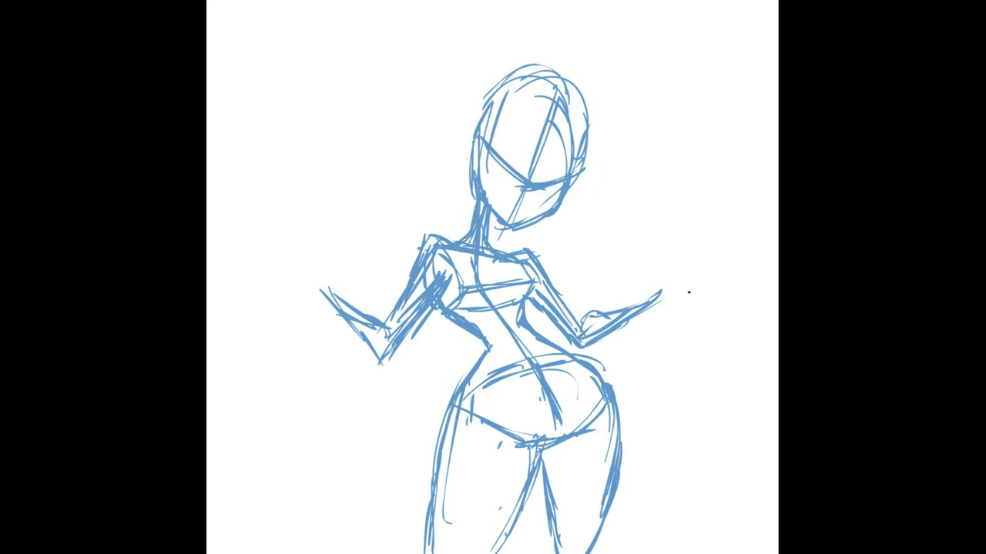
pyautogui.moveTo(658, 291); pyautogui.dragTo(677, 274)
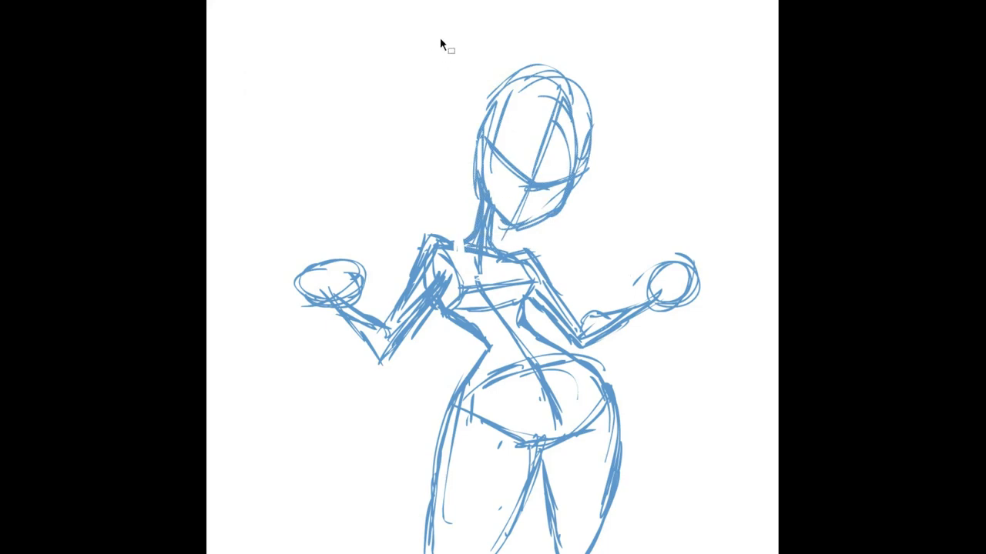
pyautogui.moveTo(464, 148)
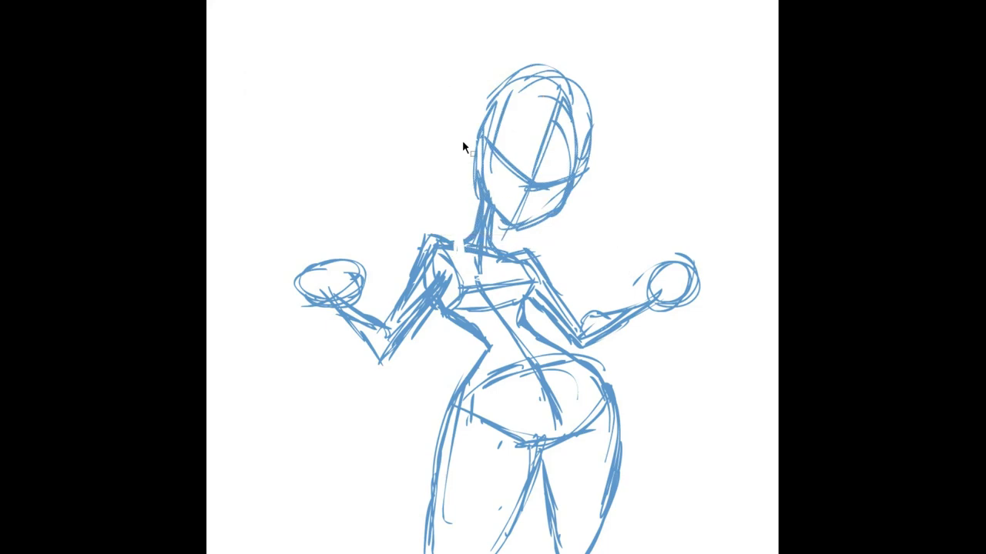